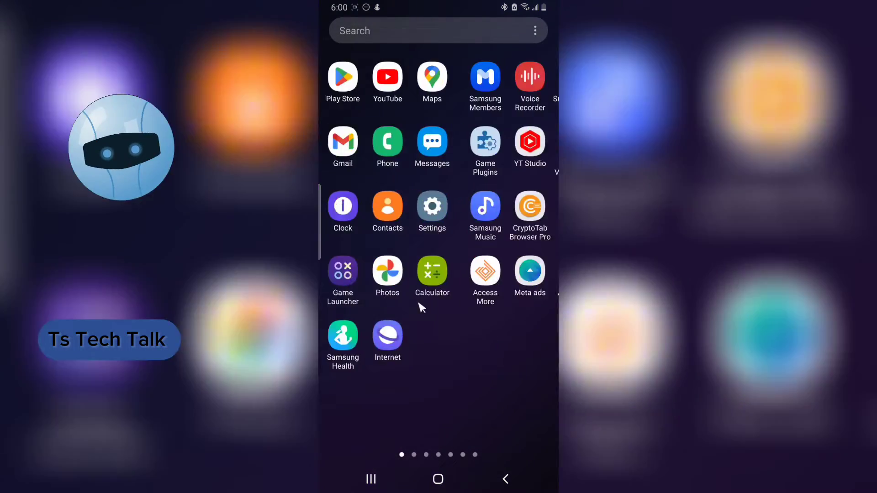
Swipe through the app drawer and launch the Threads app
scroll("left", 3)
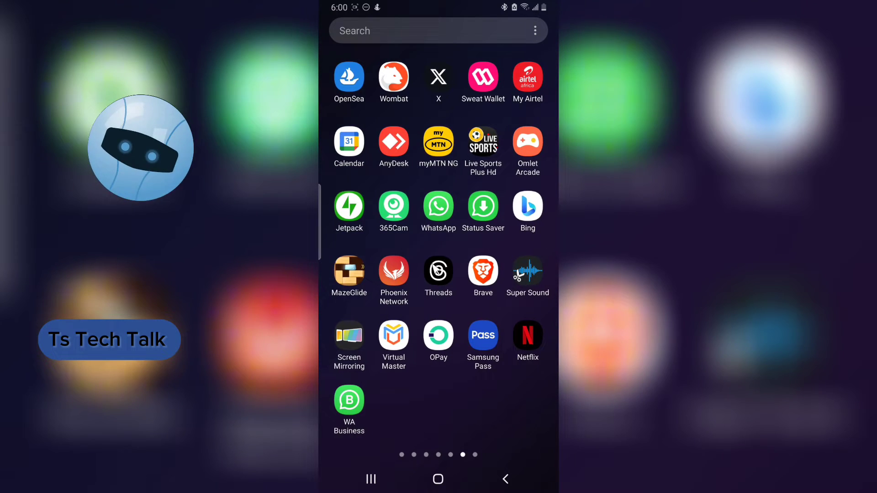
left_click(438, 275)
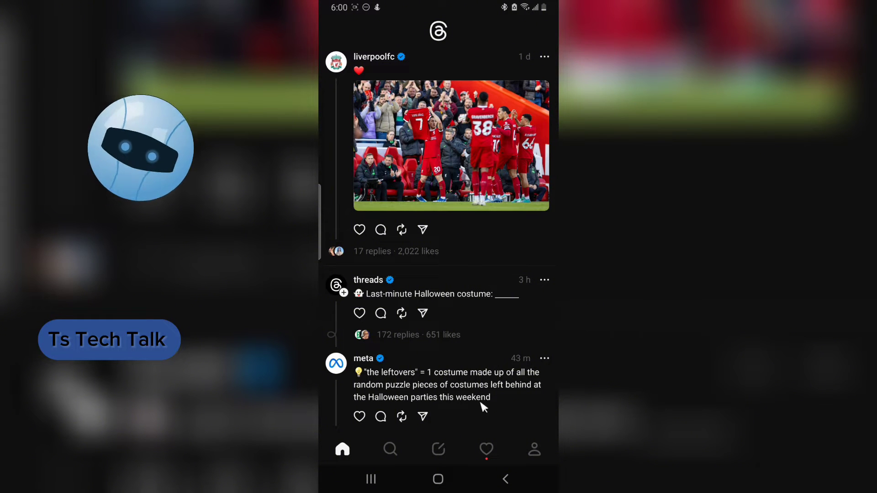
left_click(438, 449)
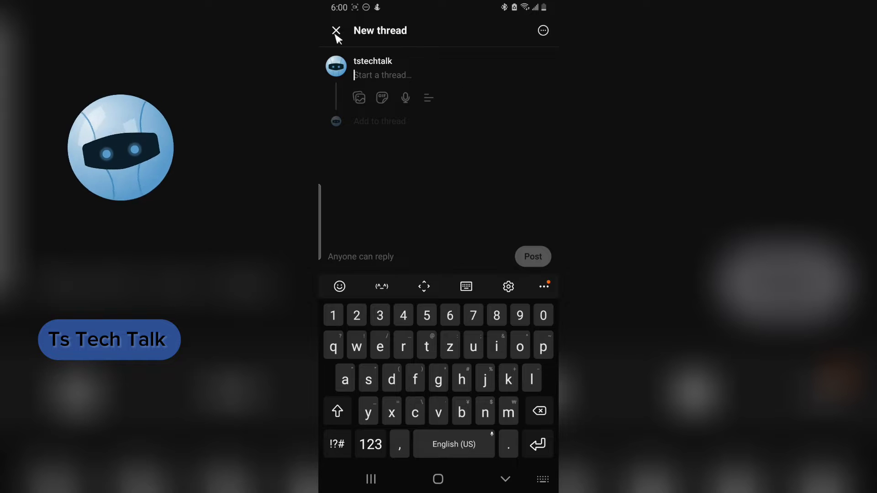
left_click(336, 30)
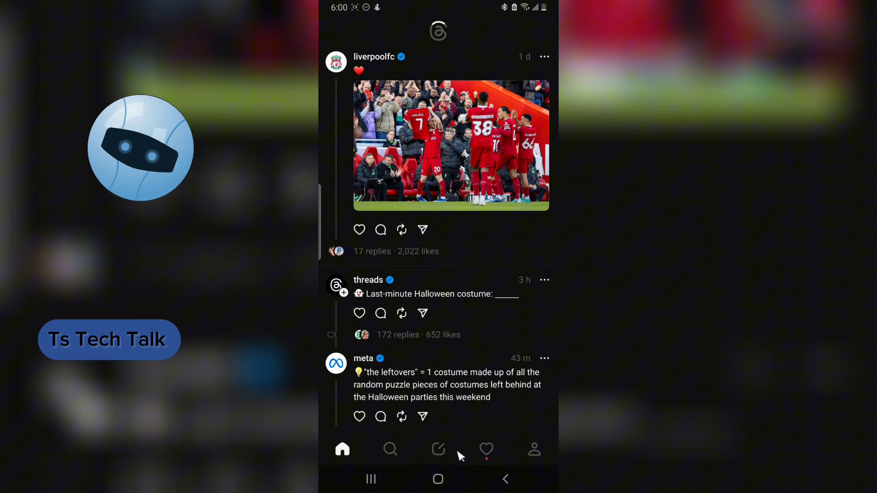
mouse_move(436, 439)
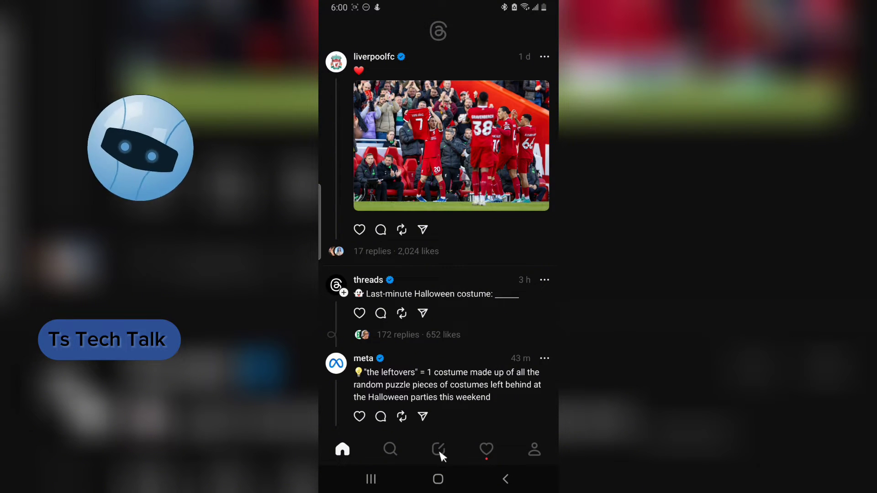
Compose and post a new thread reading 'hello pals'
left_click(438, 449)
type("hello p")
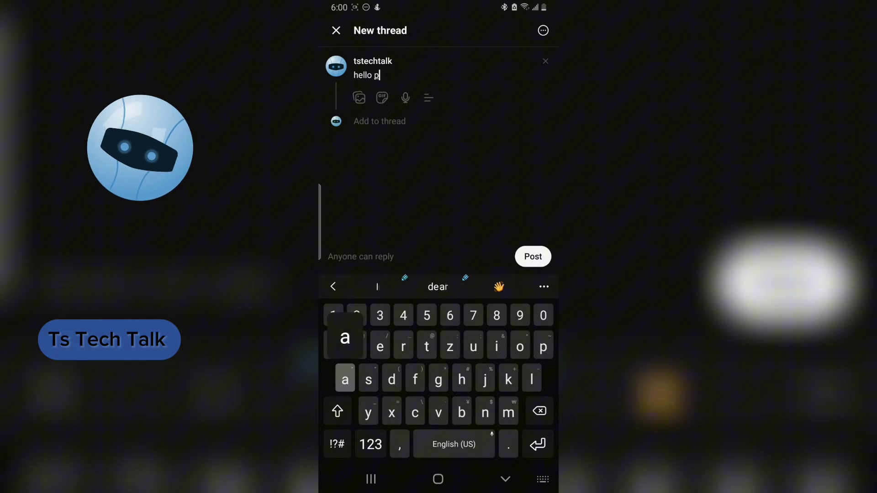
left_click(532, 257)
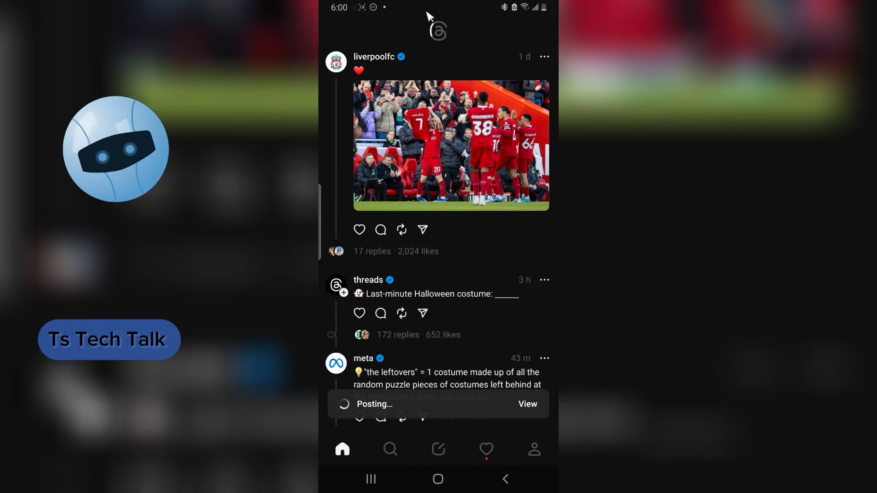
mouse_move(545, 469)
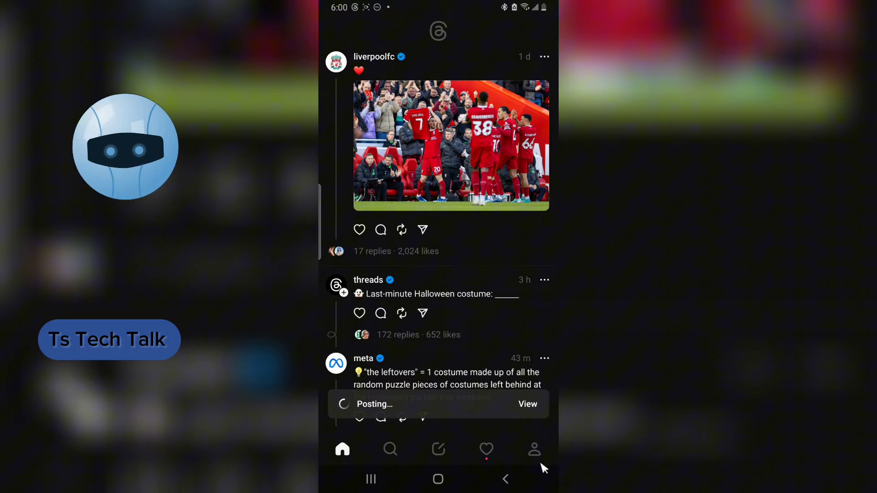
Go to your profile to see the 'hello pals' thread at the top
left_click(533, 448)
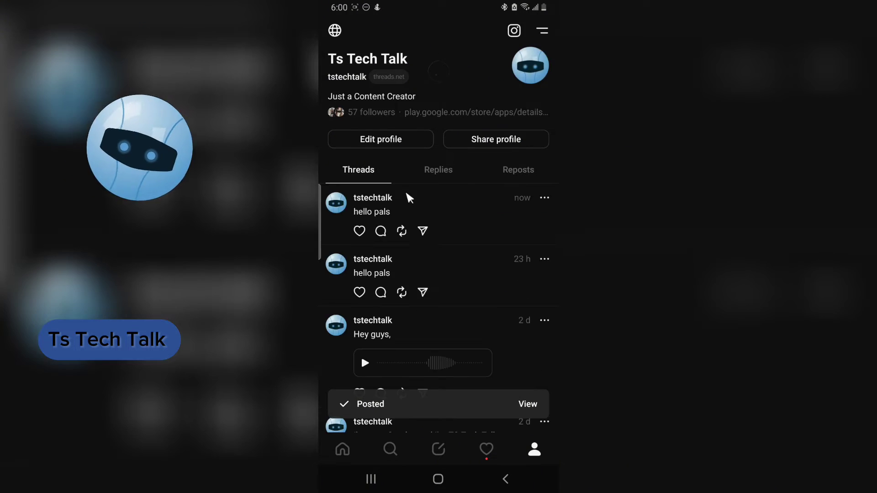
mouse_move(503, 241)
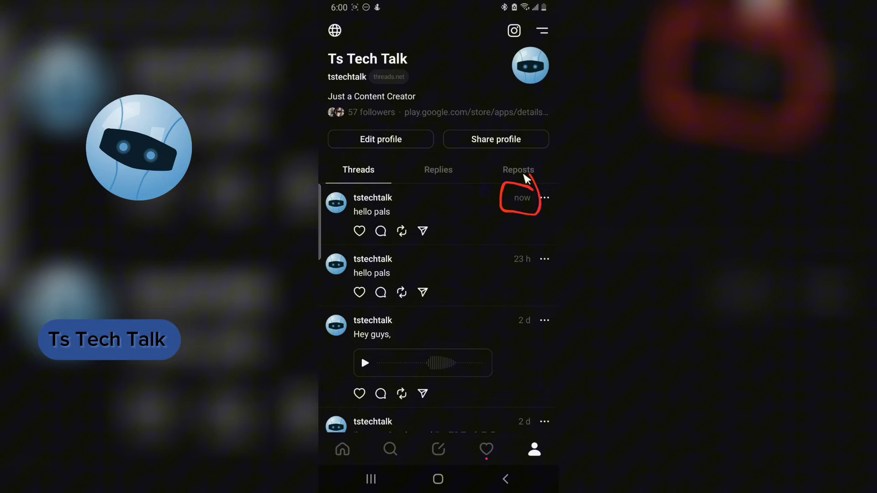
mouse_move(477, 252)
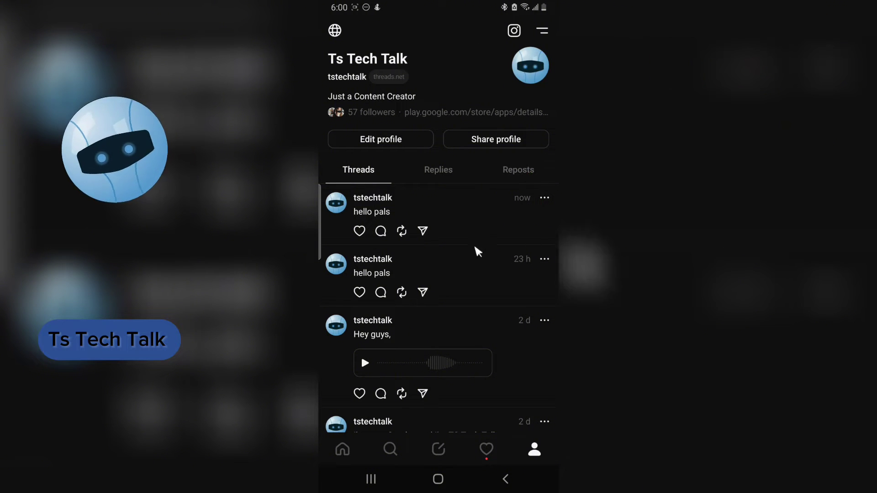
mouse_move(322, 24)
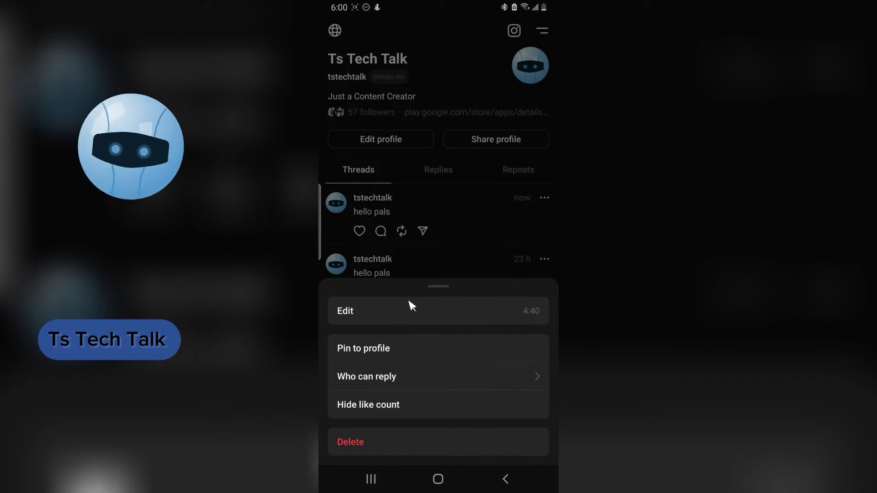
mouse_move(481, 50)
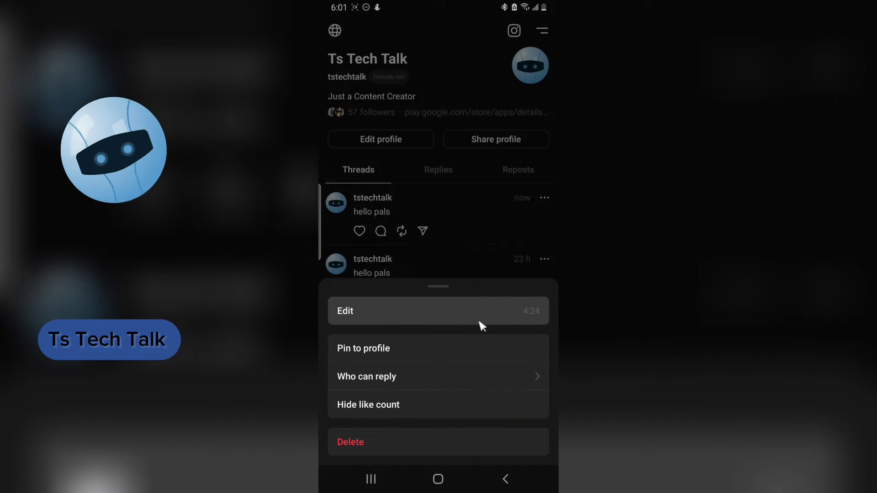
Edit the newest thread from 'hello pals' to 'hello world' and save
left_click(346, 311)
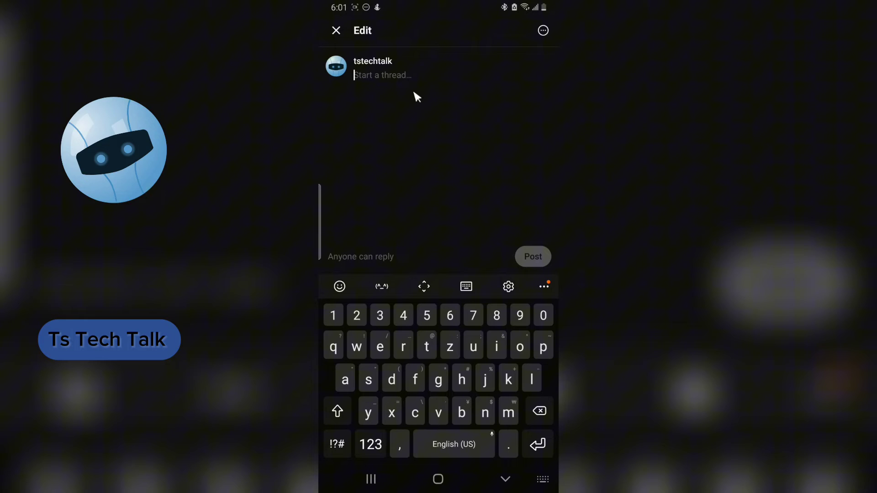
type("hello world")
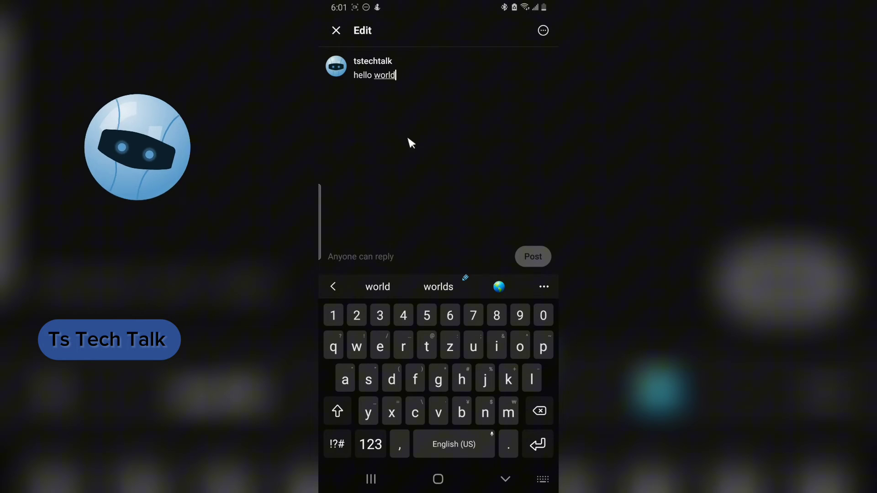
mouse_move(378, 87)
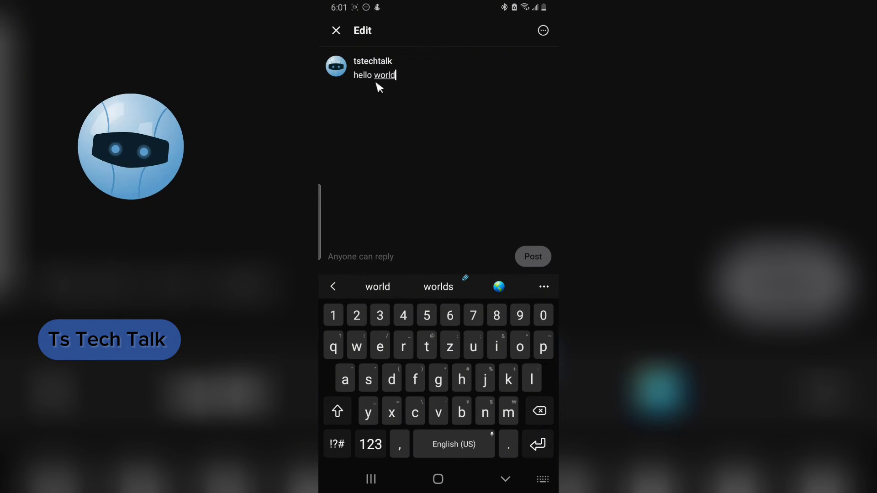
left_click(532, 257)
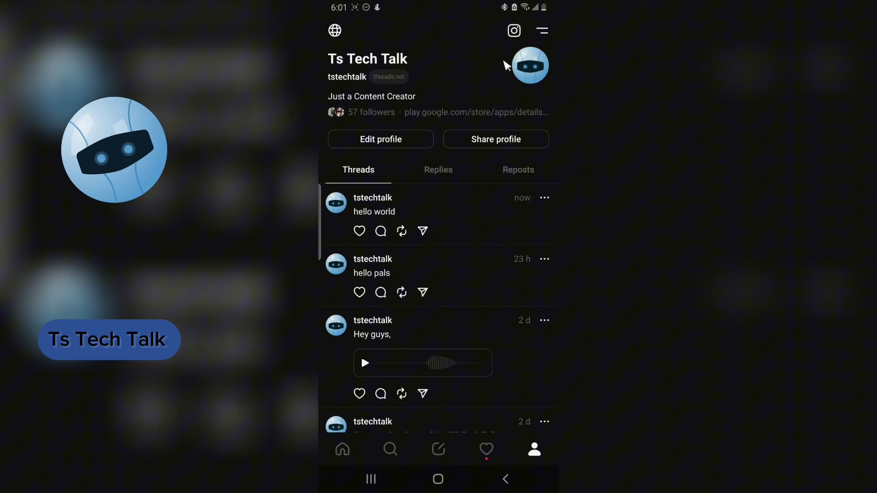
mouse_move(500, 204)
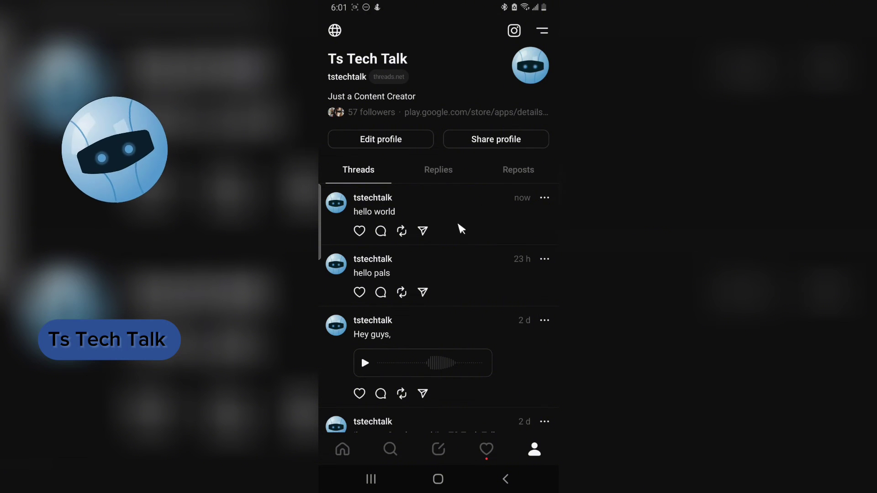
mouse_move(401, 184)
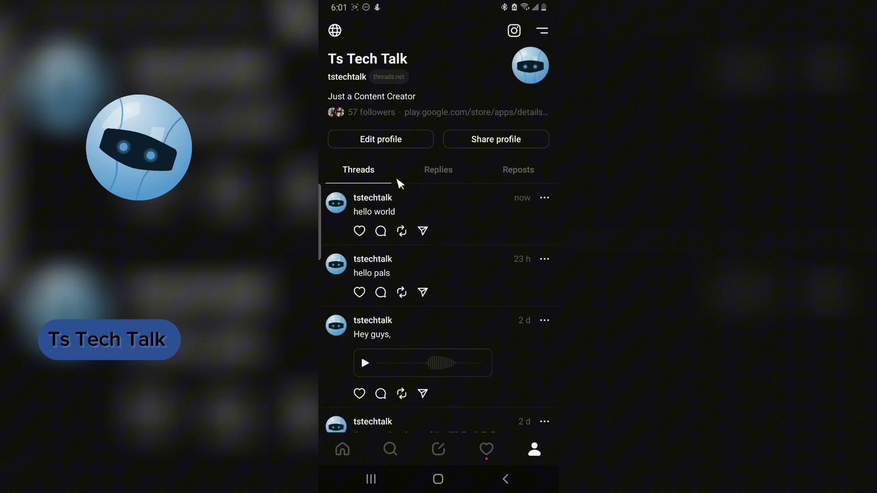
mouse_move(543, 260)
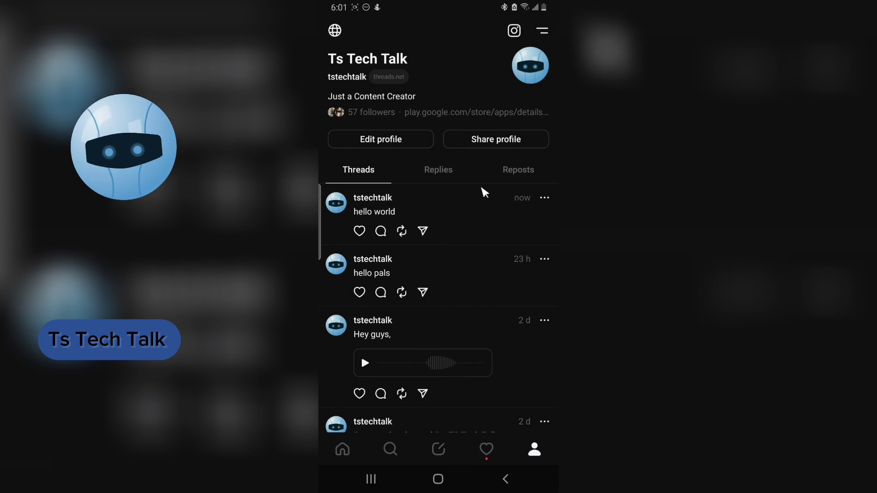
mouse_move(498, 92)
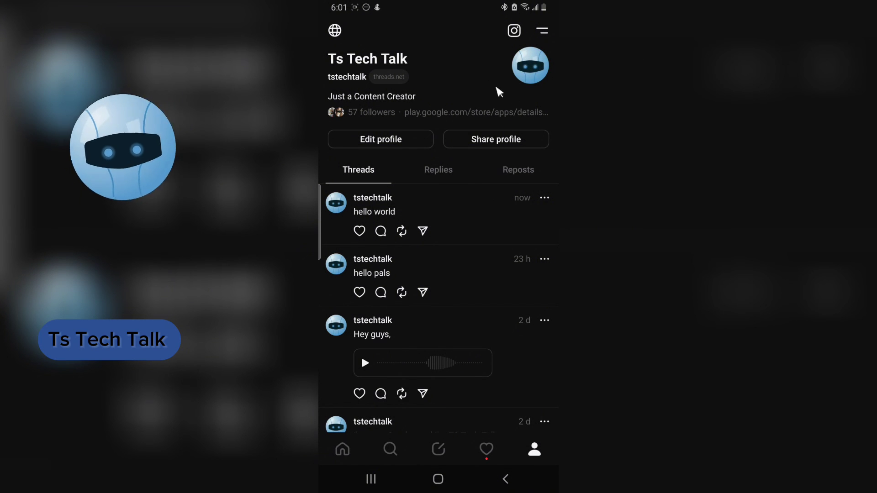